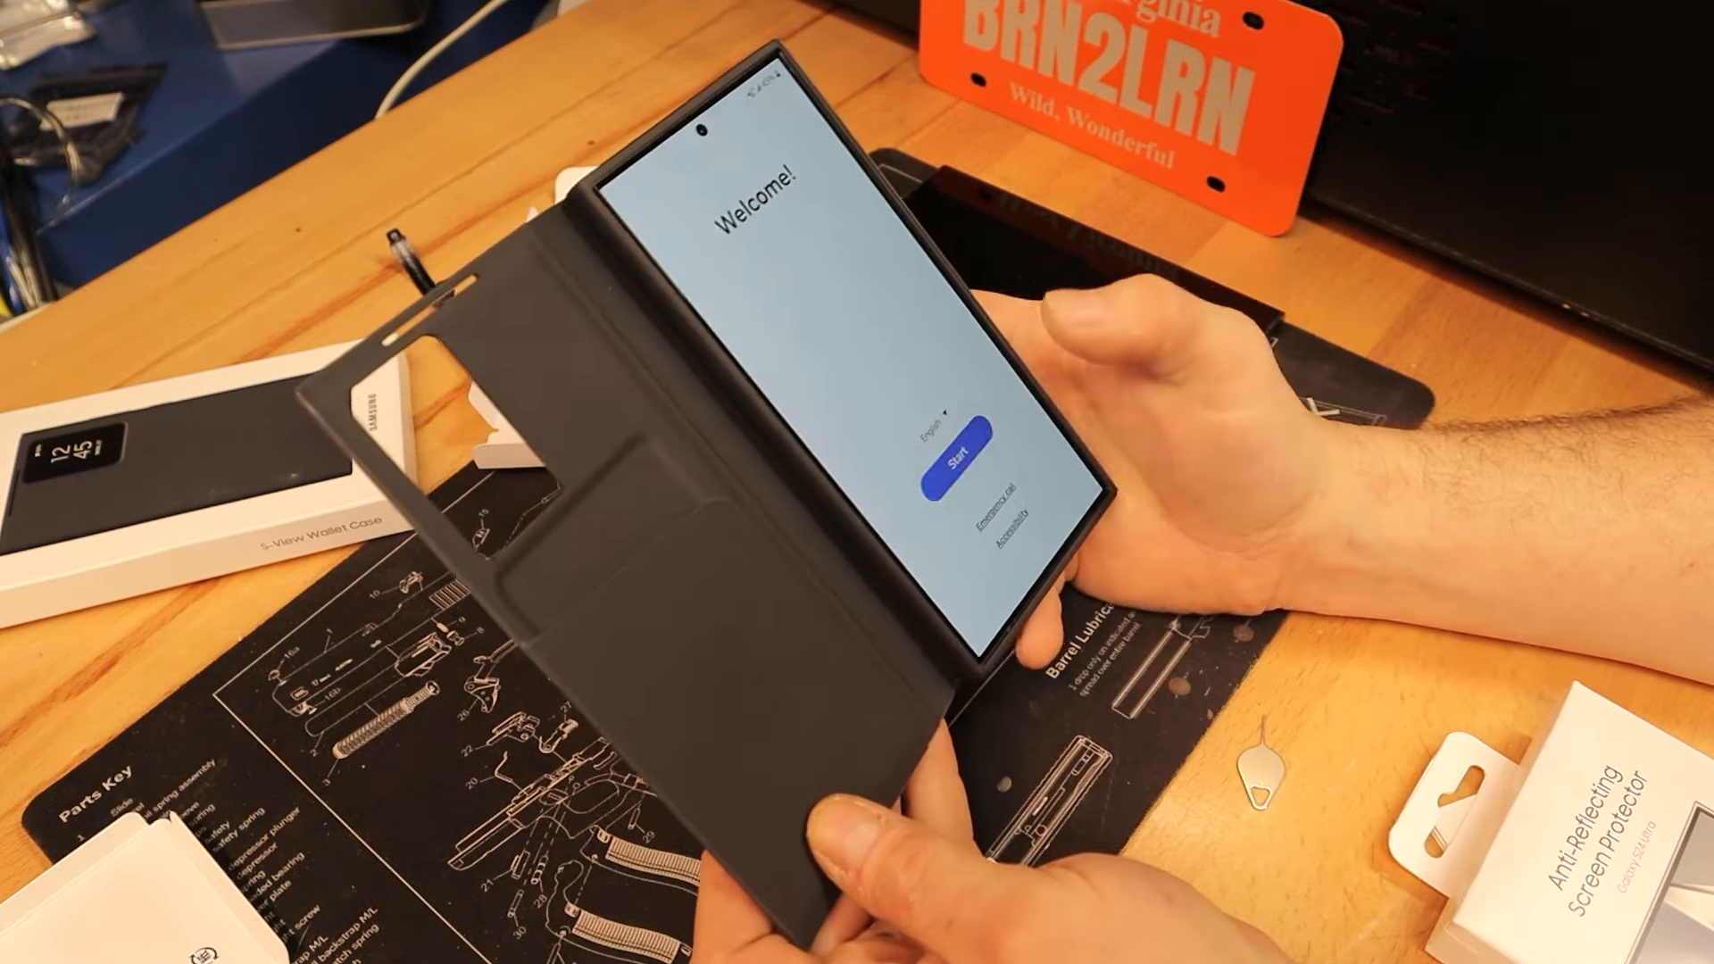
click(954, 458)
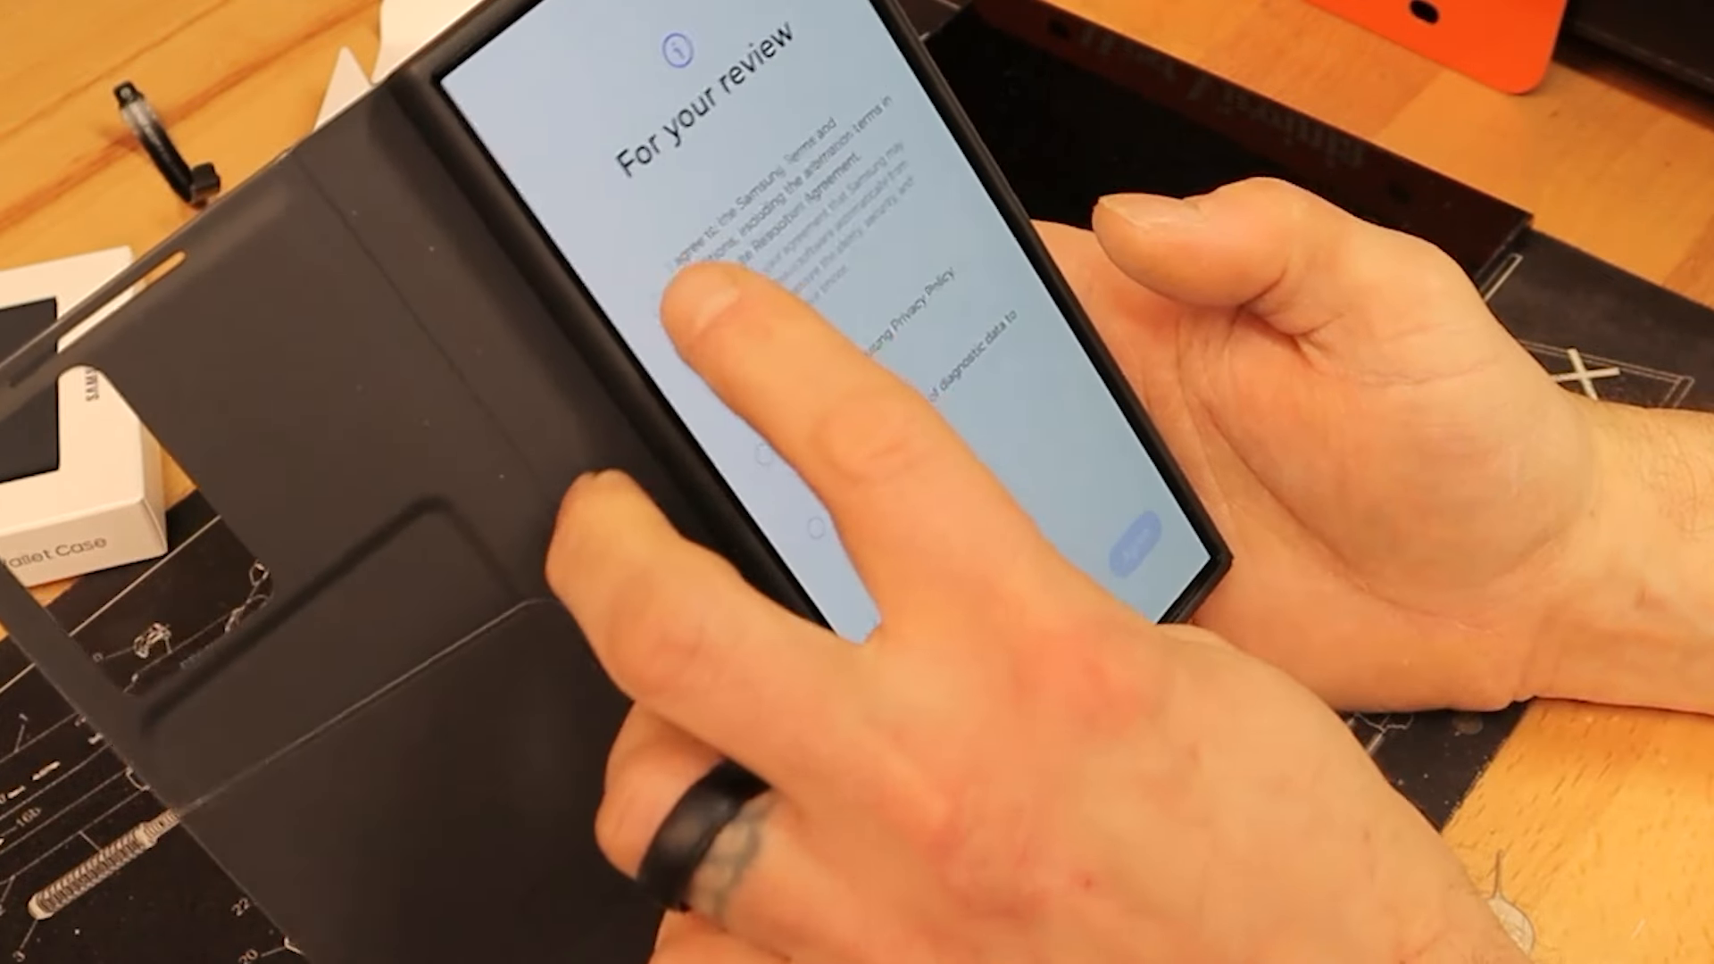
click(678, 278)
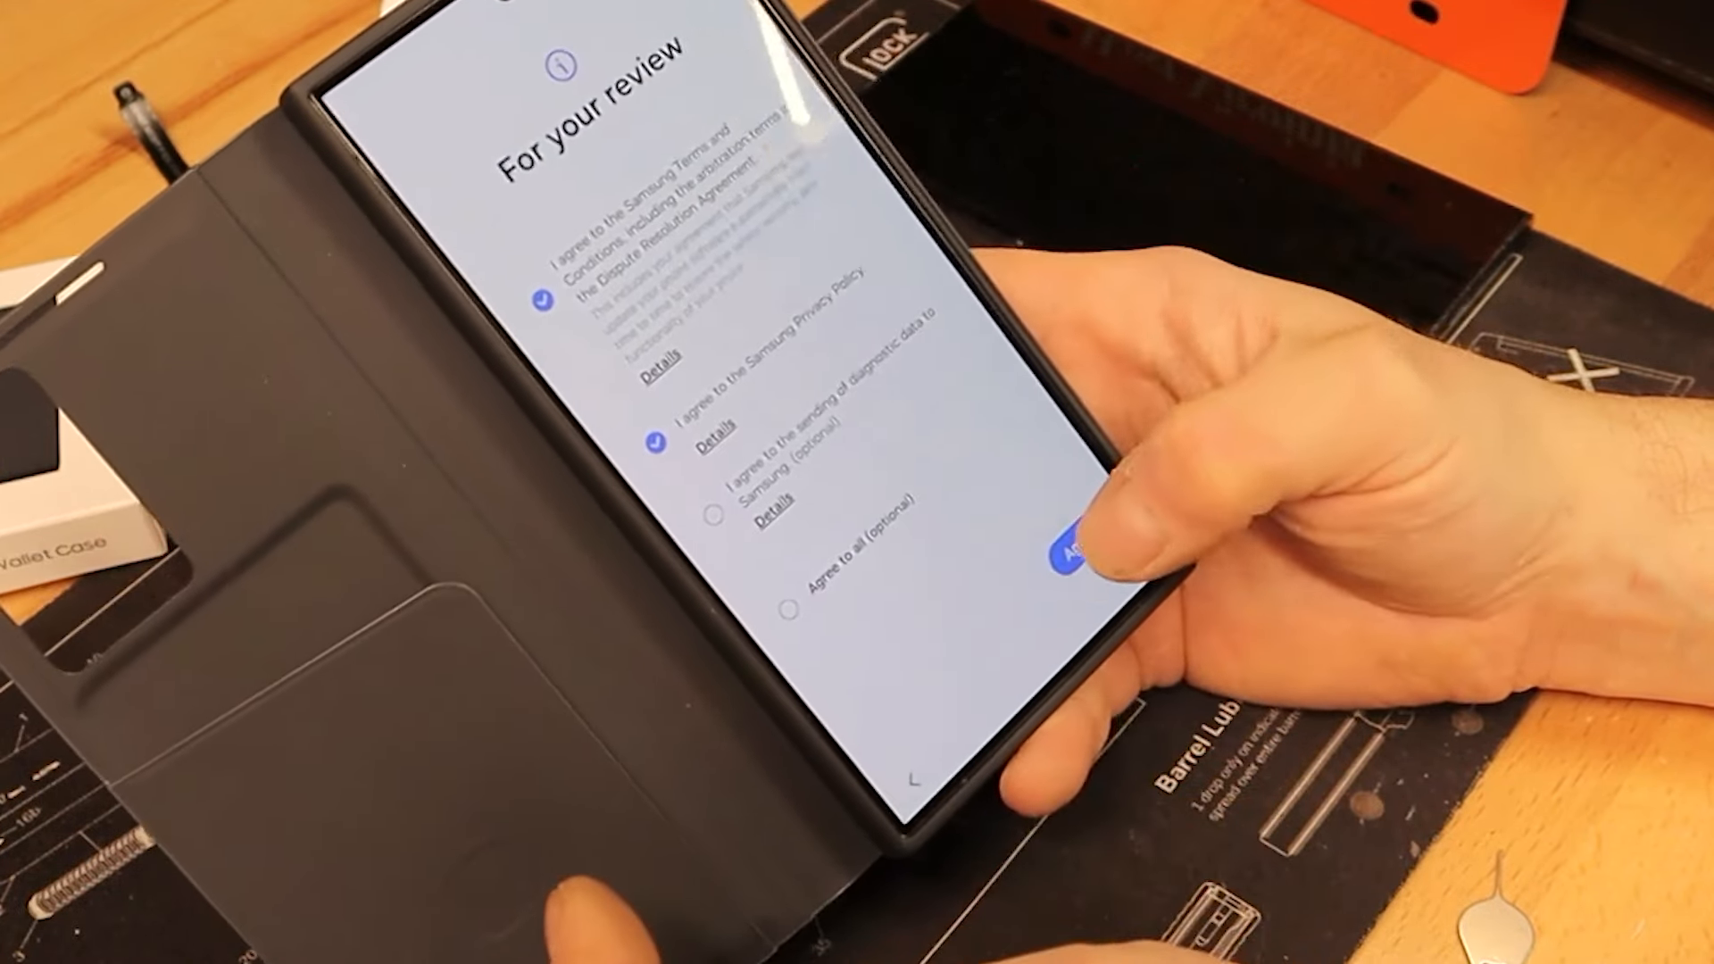
click(1082, 555)
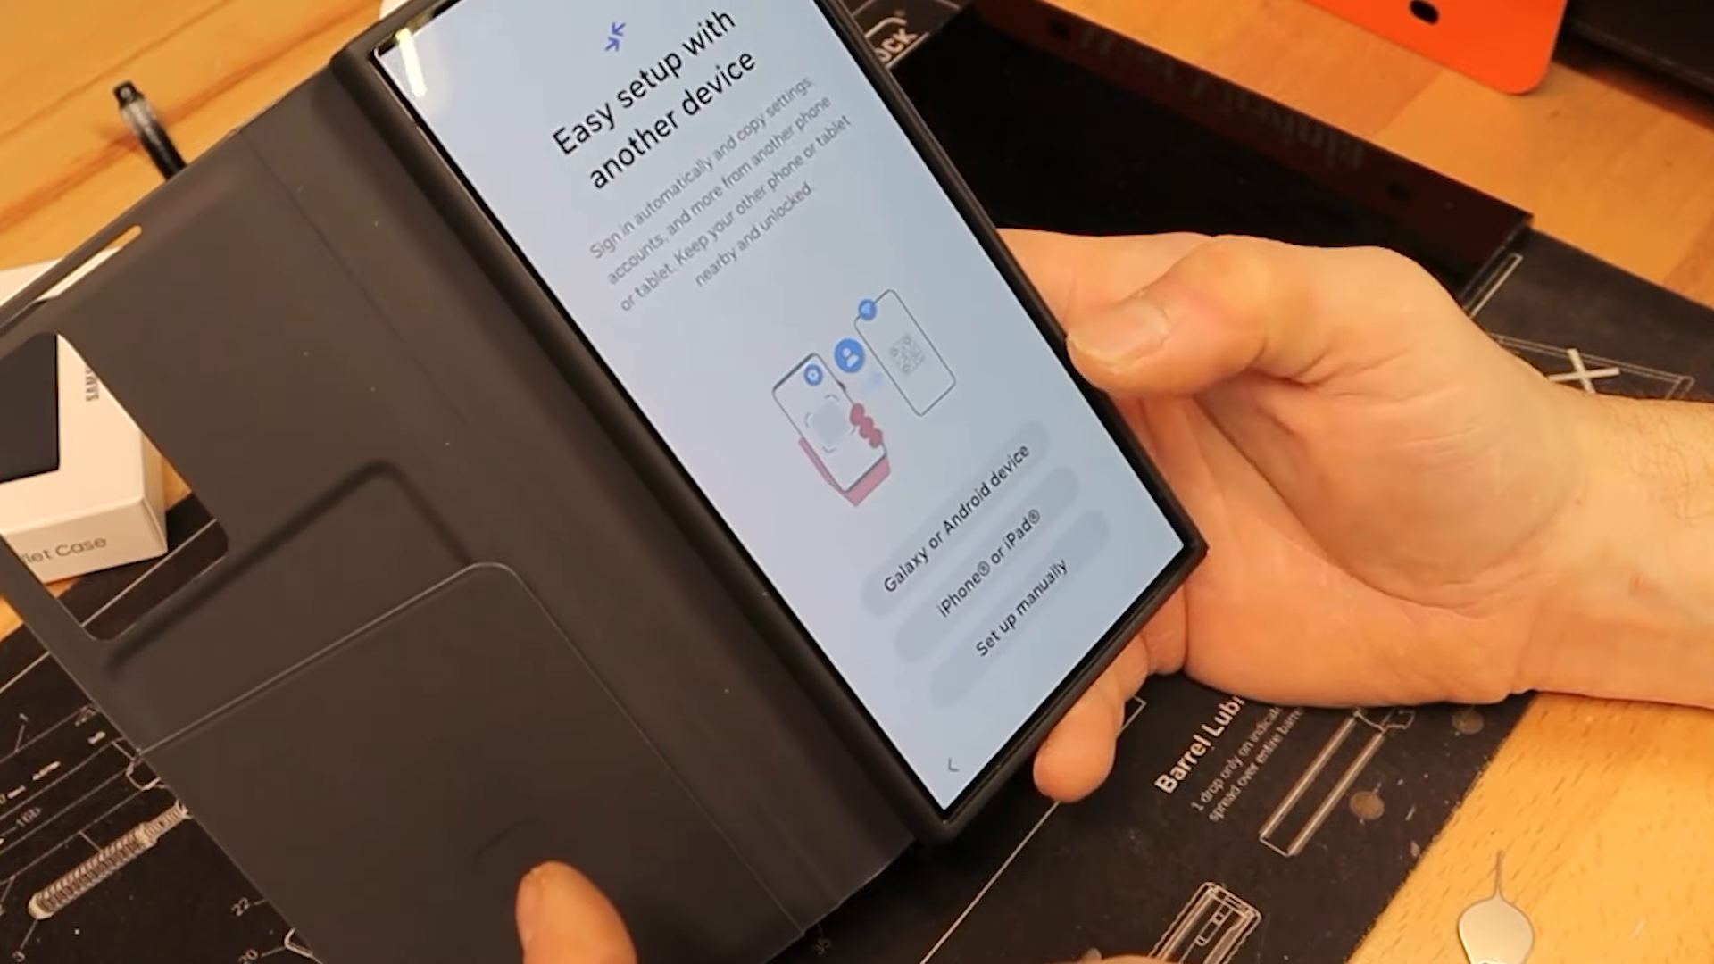
click(950, 495)
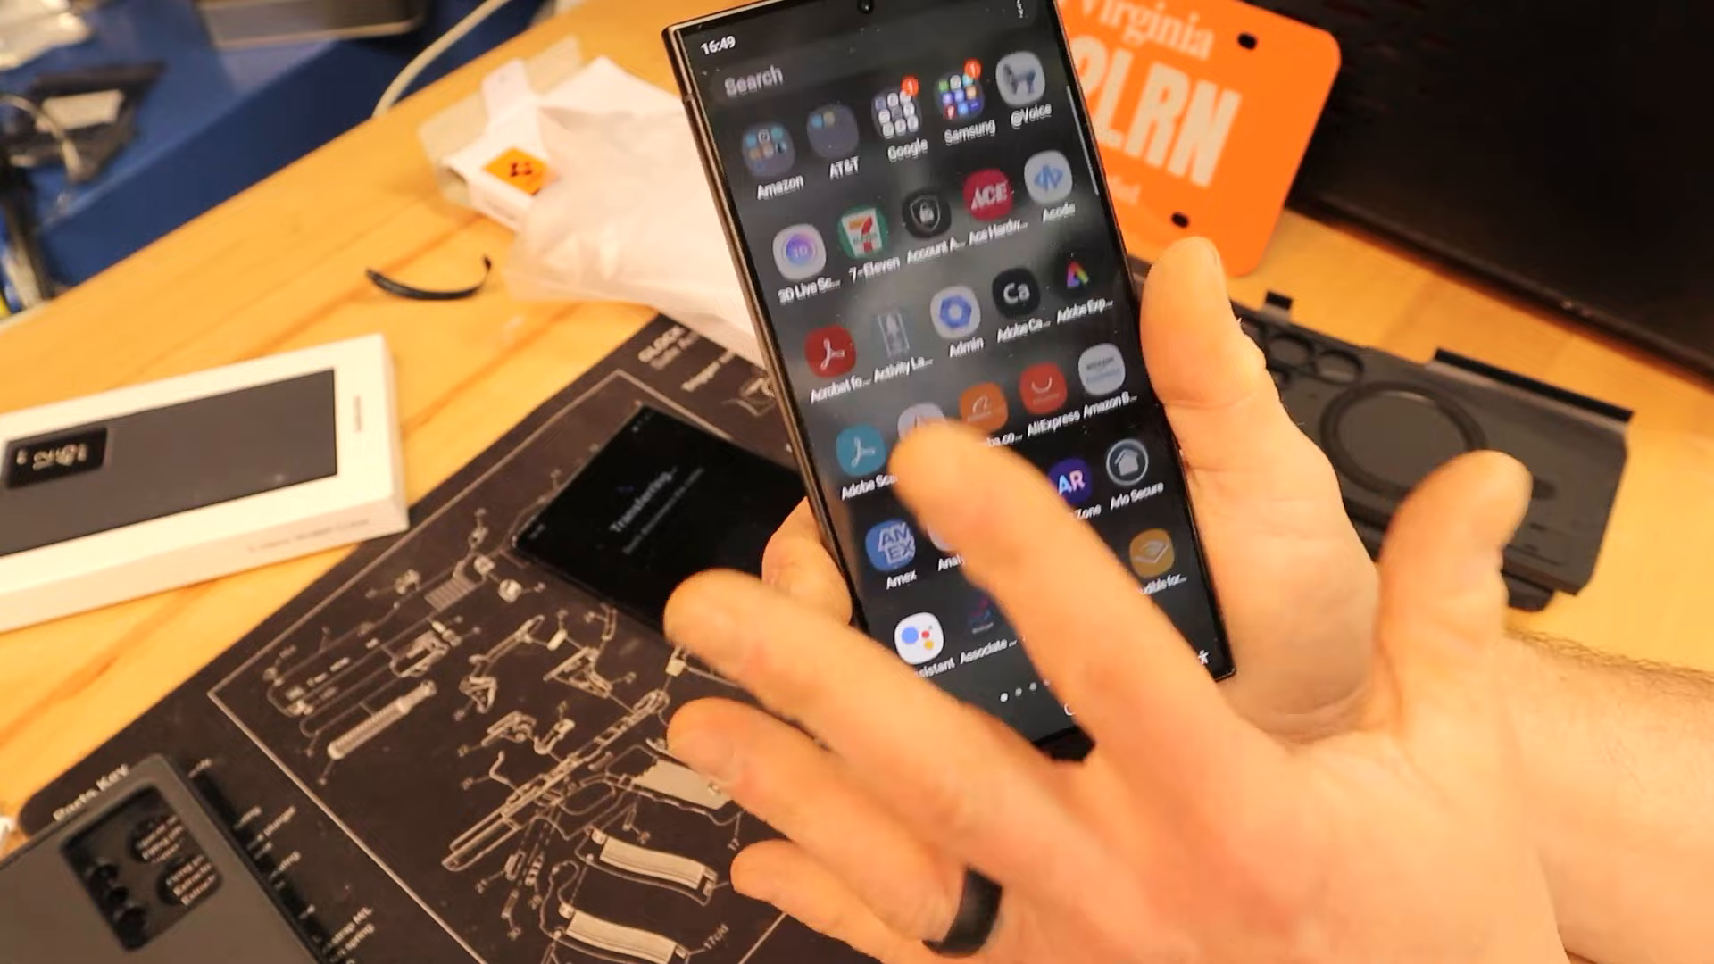
scroll(down, 3)
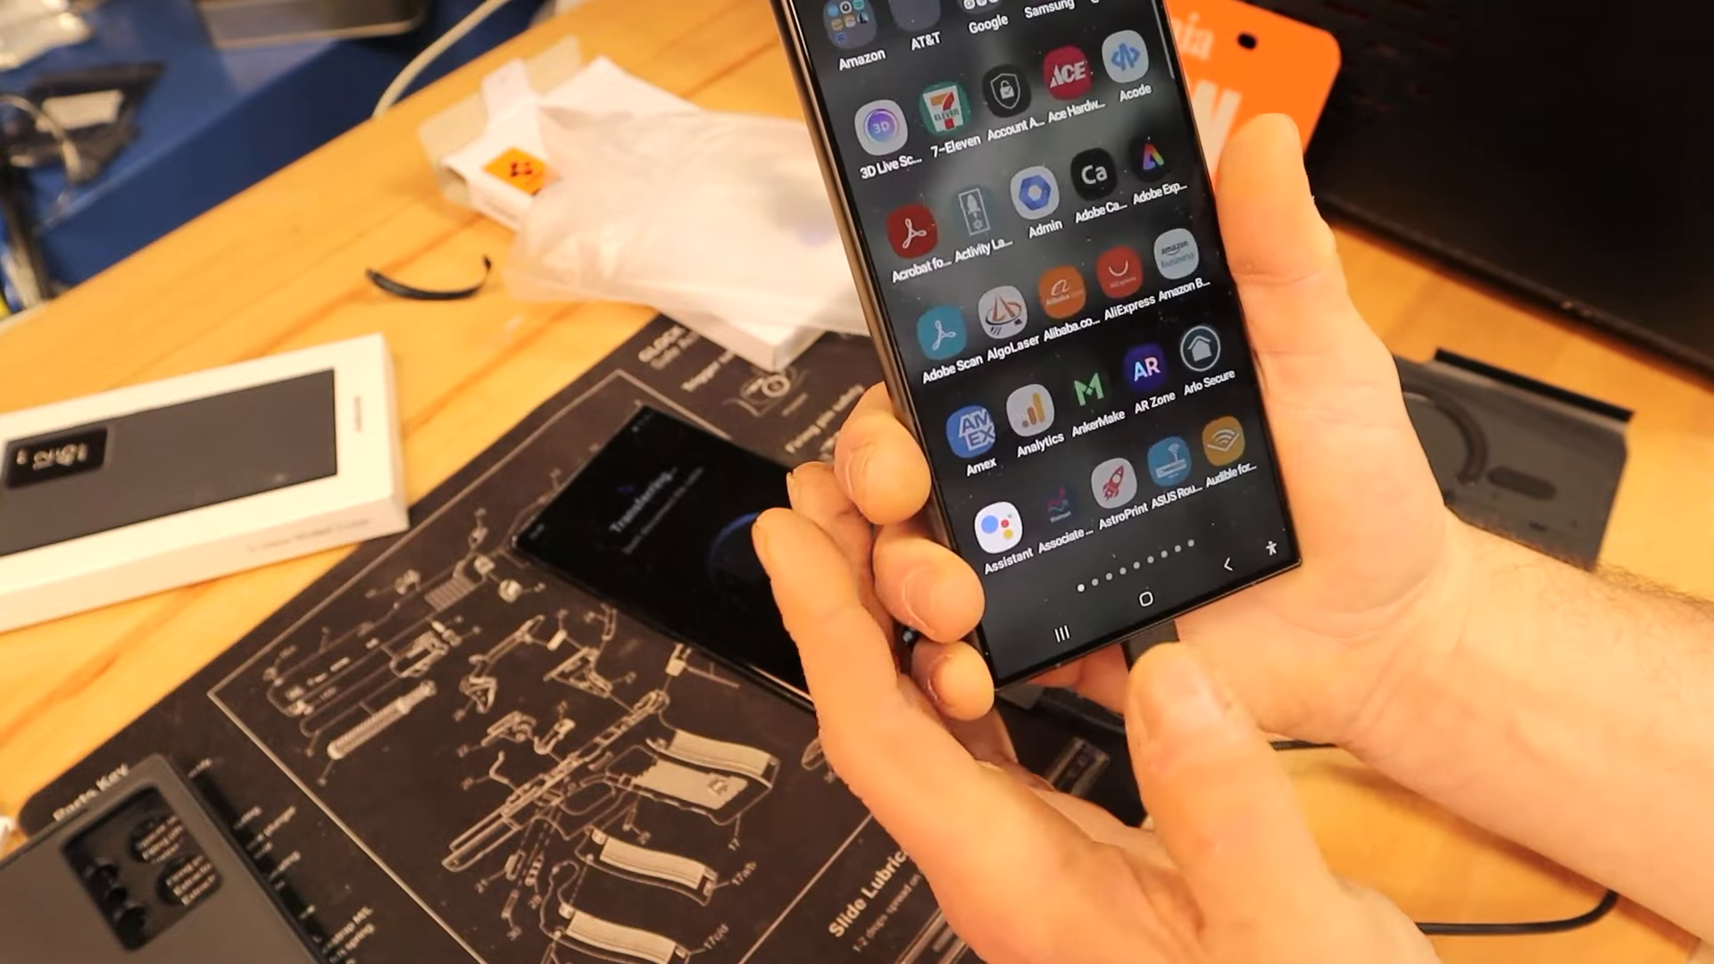
scroll(left, 3)
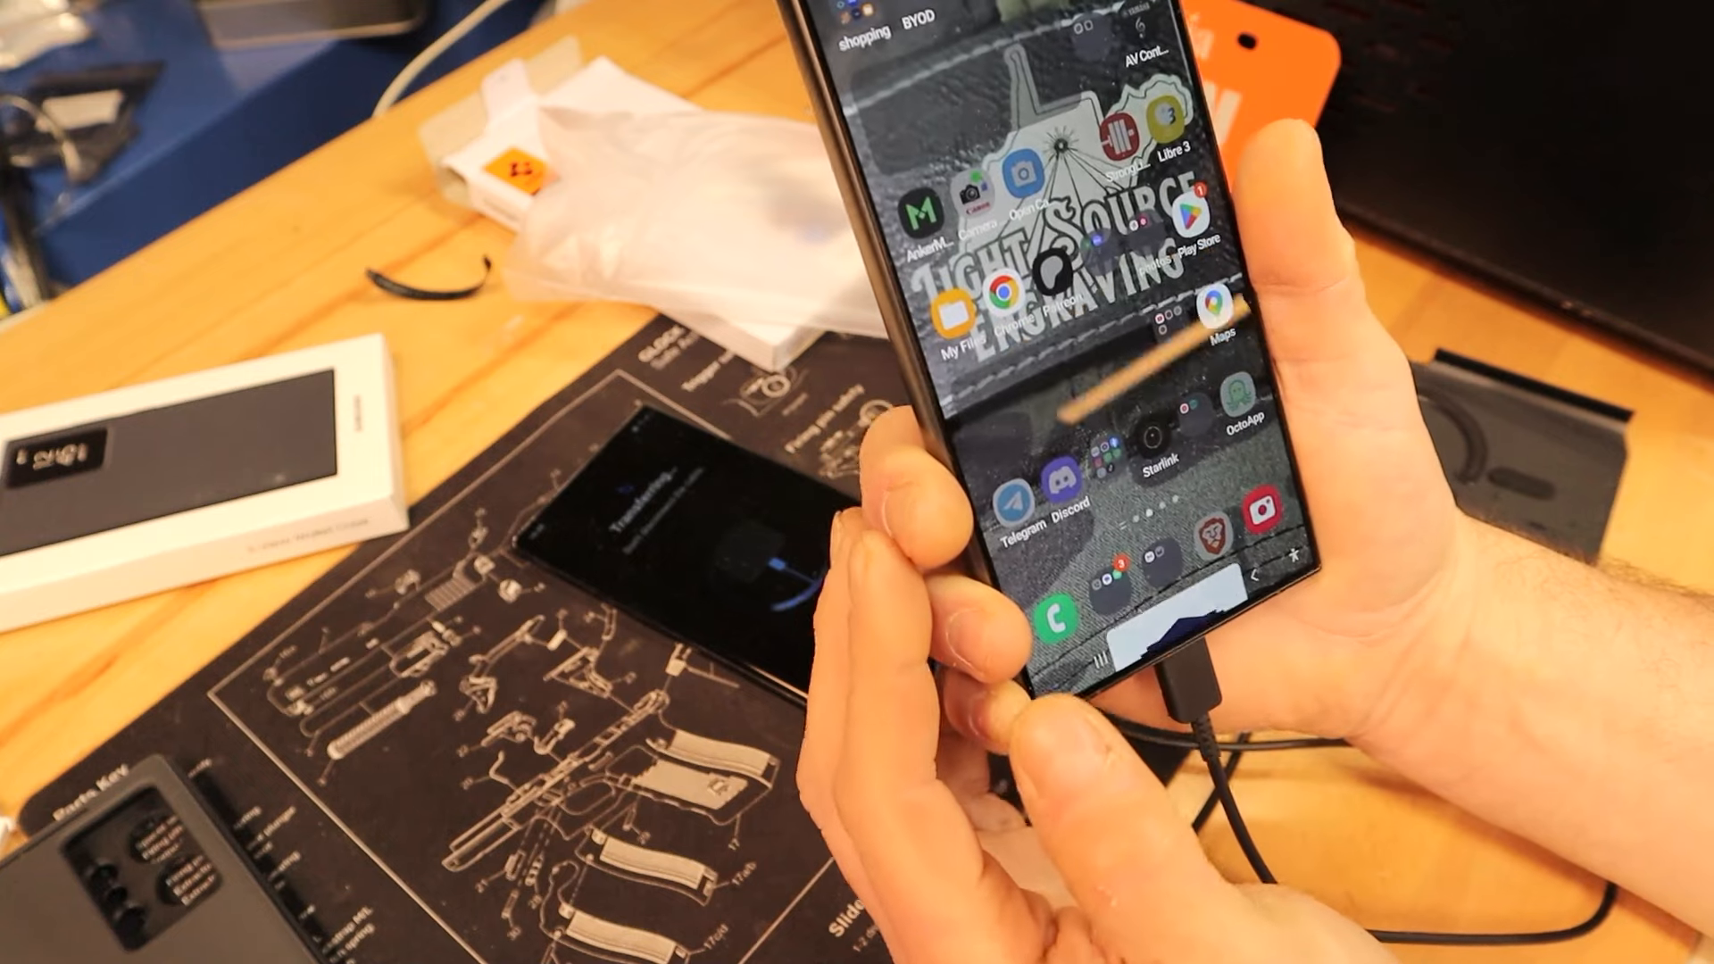